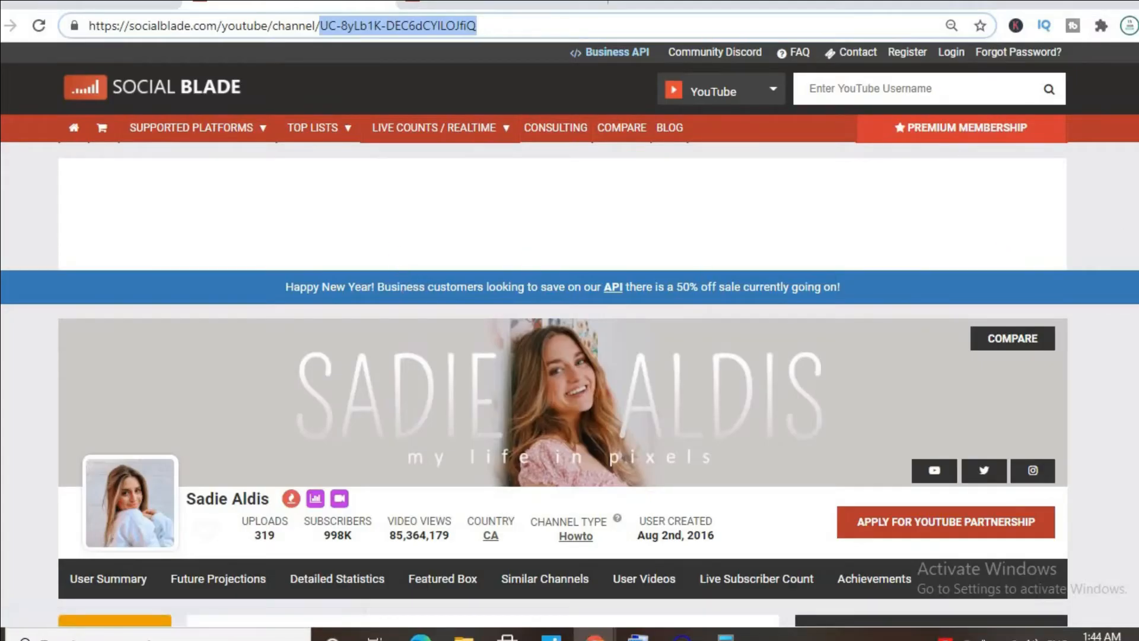
Scroll through Sadie Aldis's uploads to check running times, mostly around 8 to 28 minutes
scroll("down", 3)
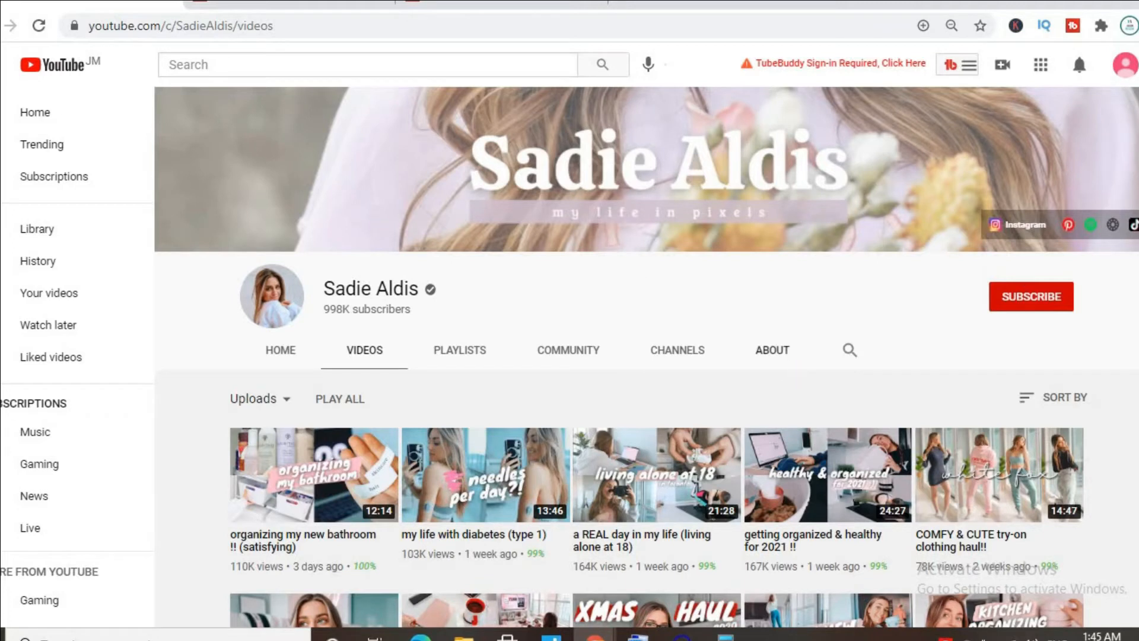
scroll("down", 3)
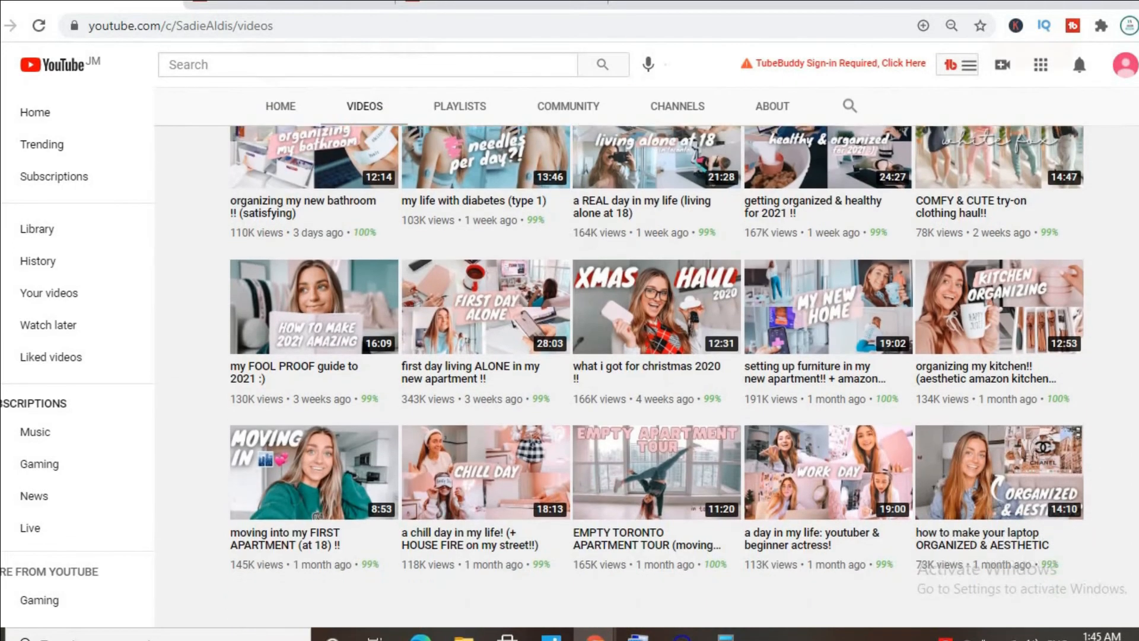
scroll("down", 3)
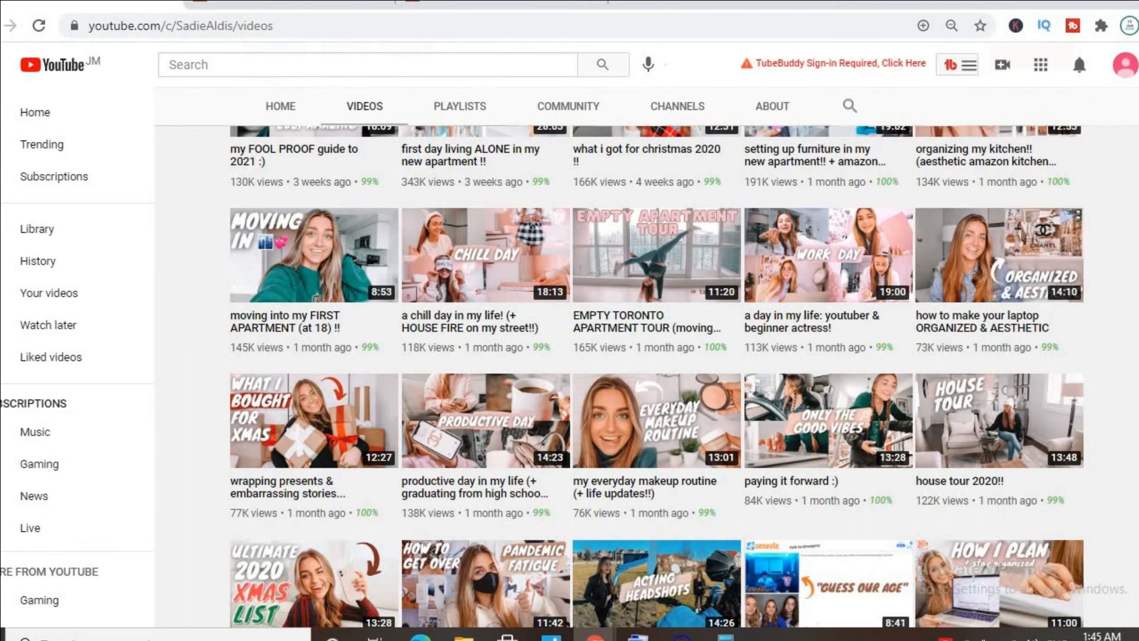
scroll("down", 3)
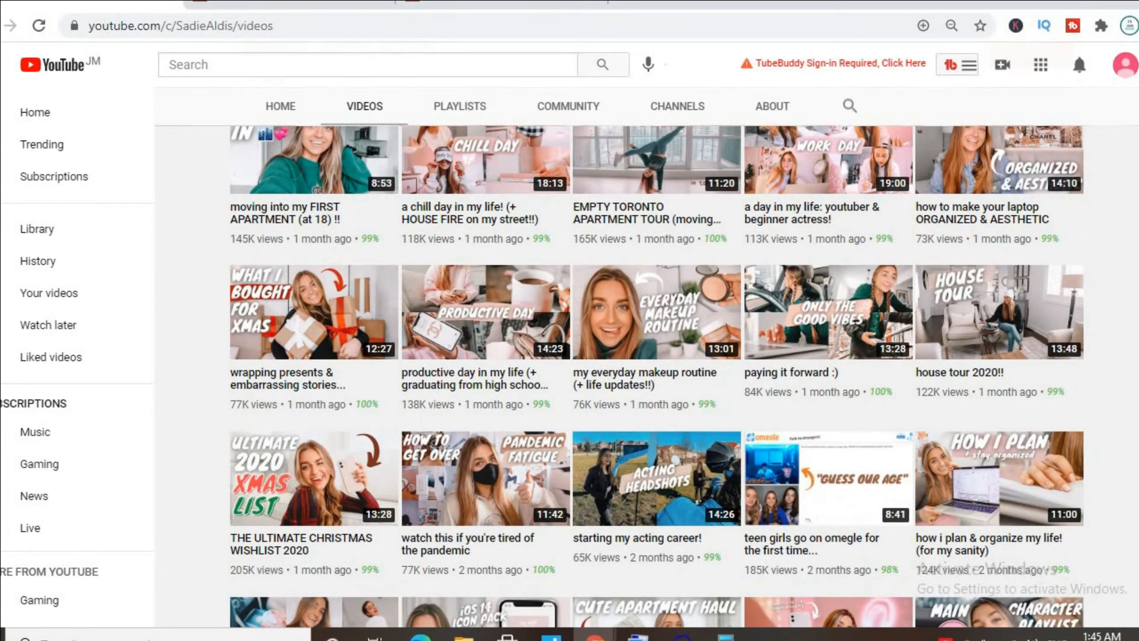
scroll("down", 3)
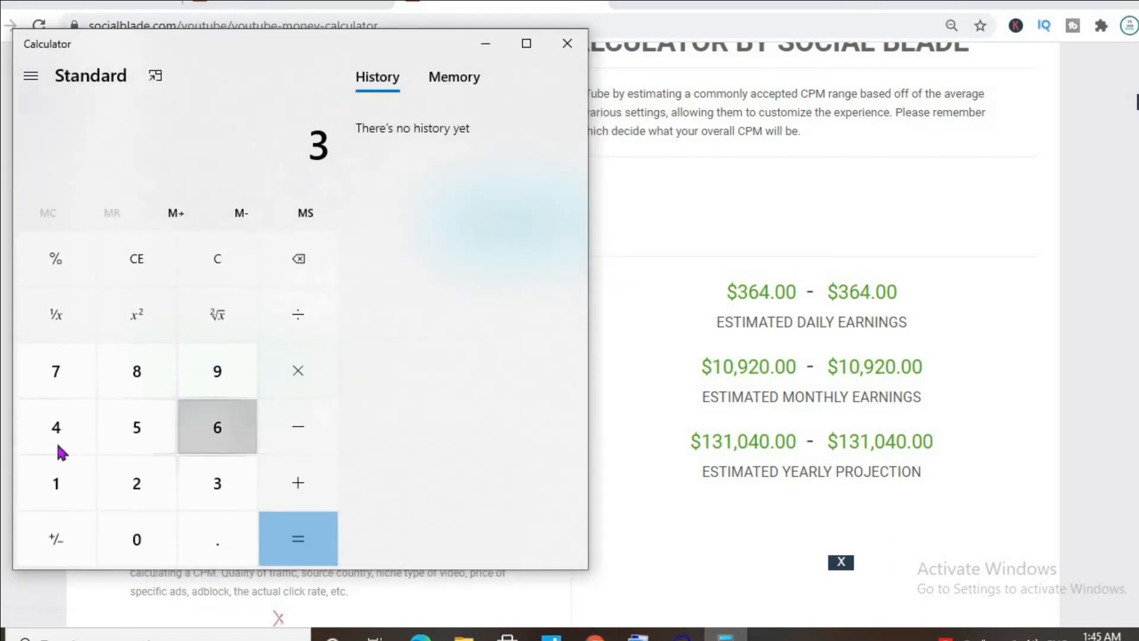
Compute 364 × 0.55 = 200.2, then × 30 = 6,006 for the monthly figure
left_click(56, 426)
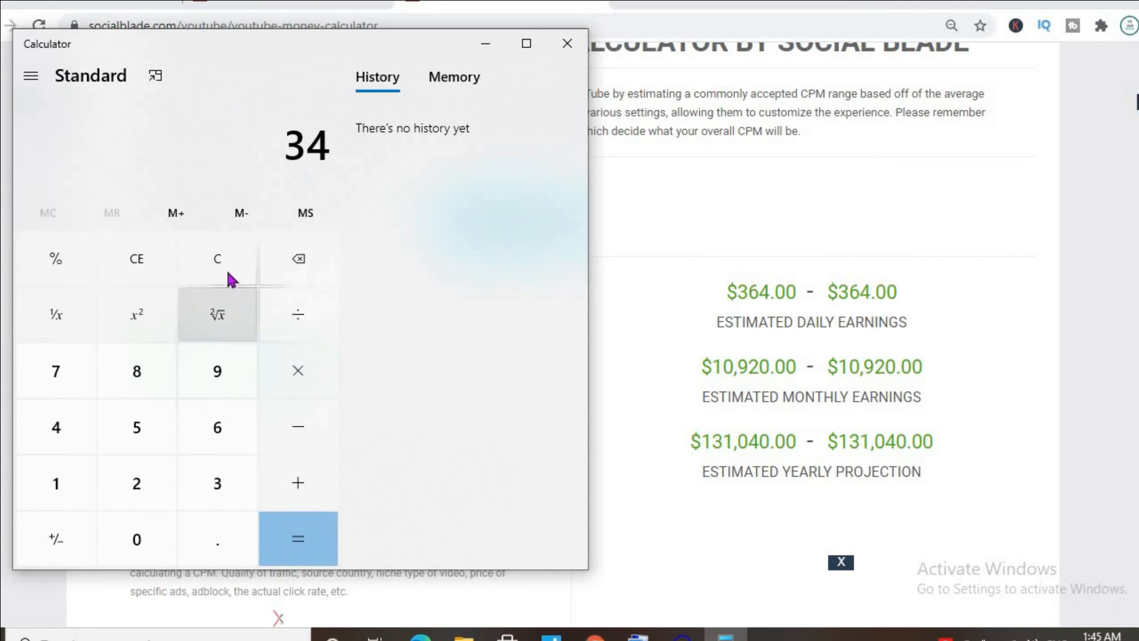
left_click(216, 259)
type("0.55")
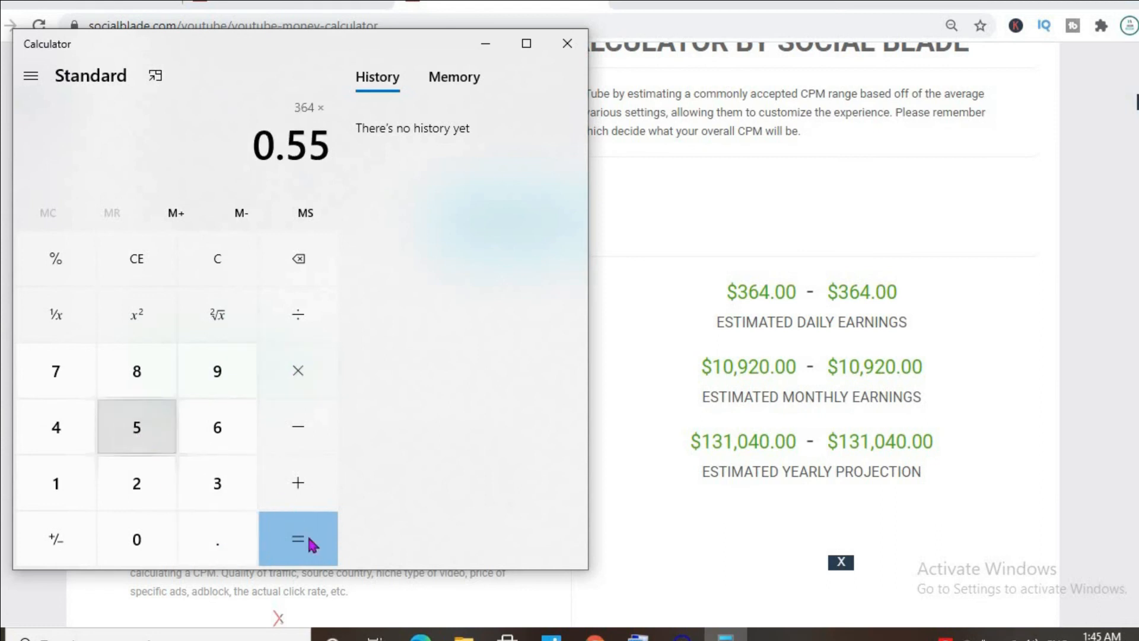
left_click(297, 539)
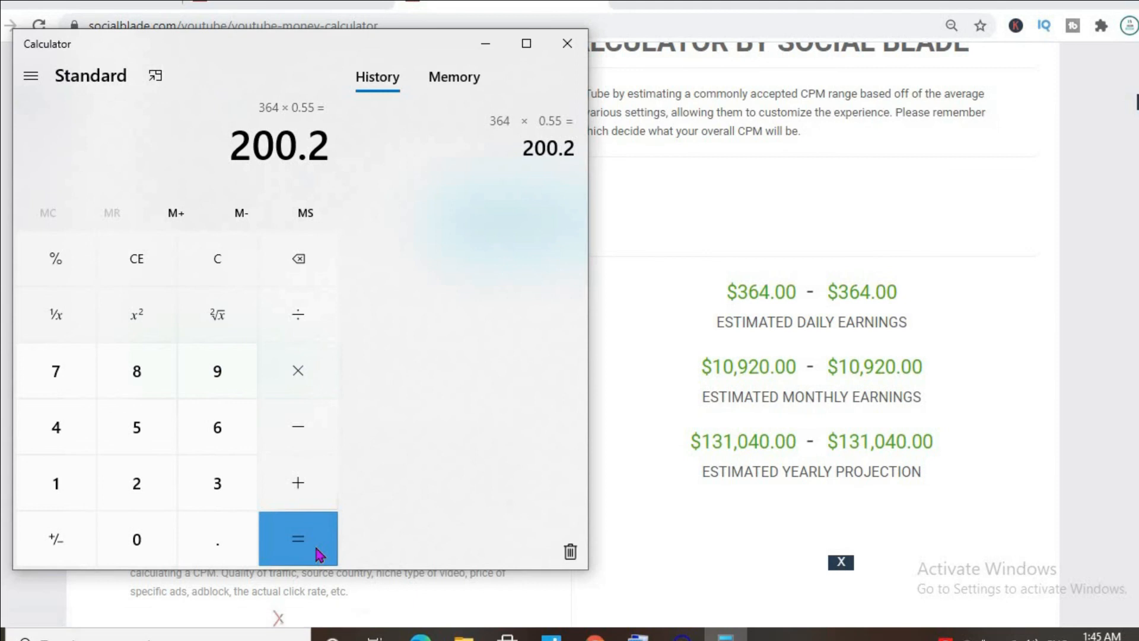
left_click(296, 371)
type("30")
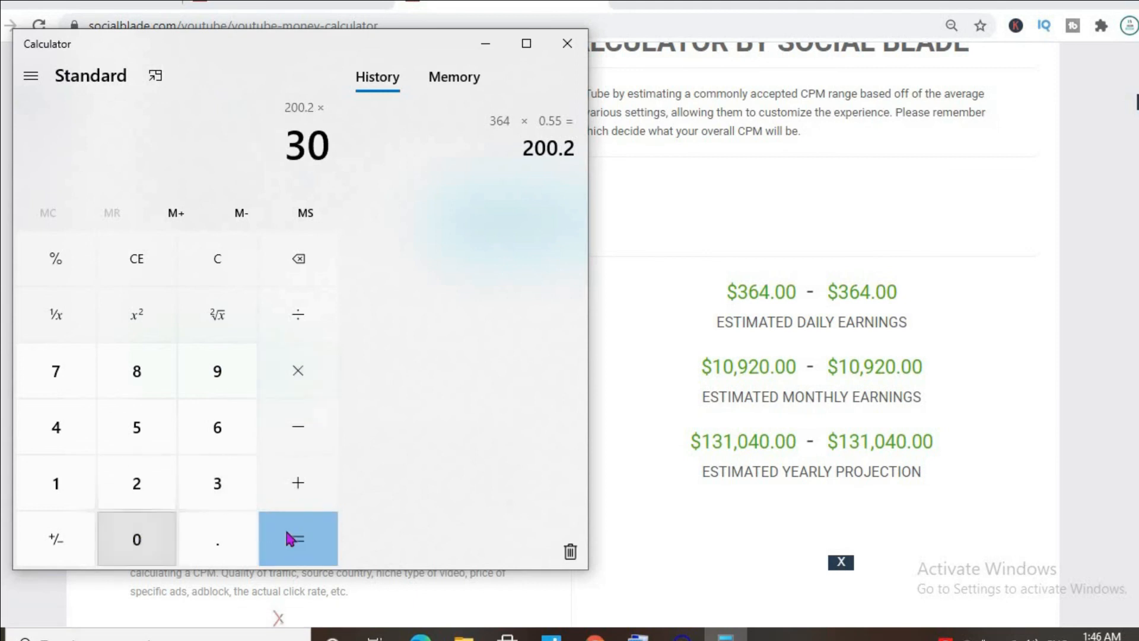
left_click(296, 539)
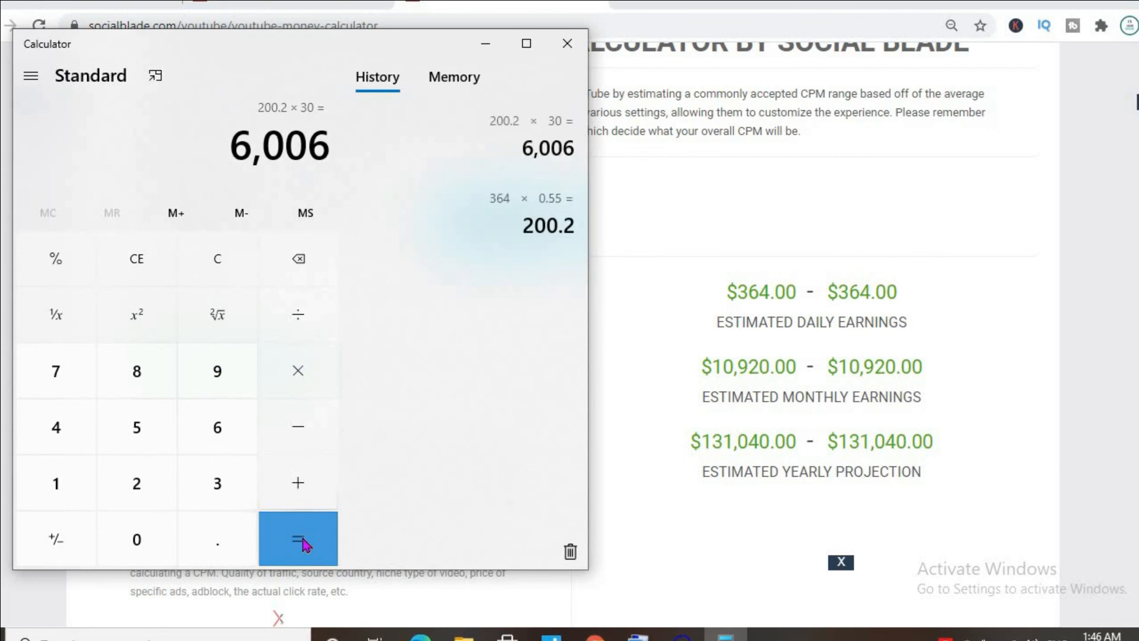
Multiply 6,006 by 12 months to get 72,072 yearly after YouTube's cut
left_click(297, 371)
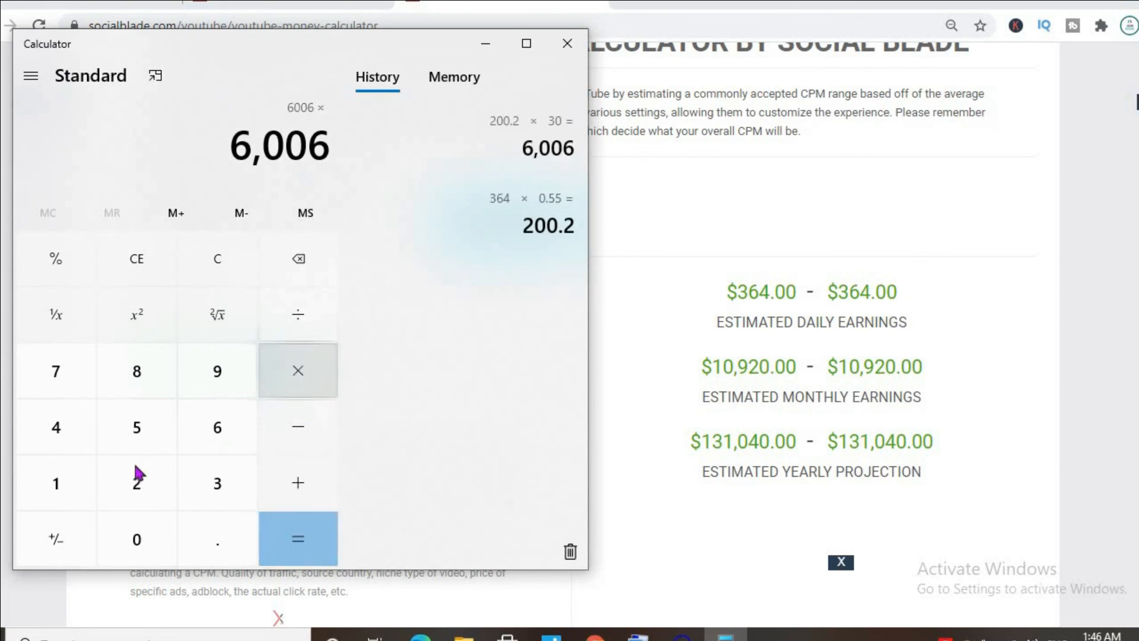
left_click(135, 483)
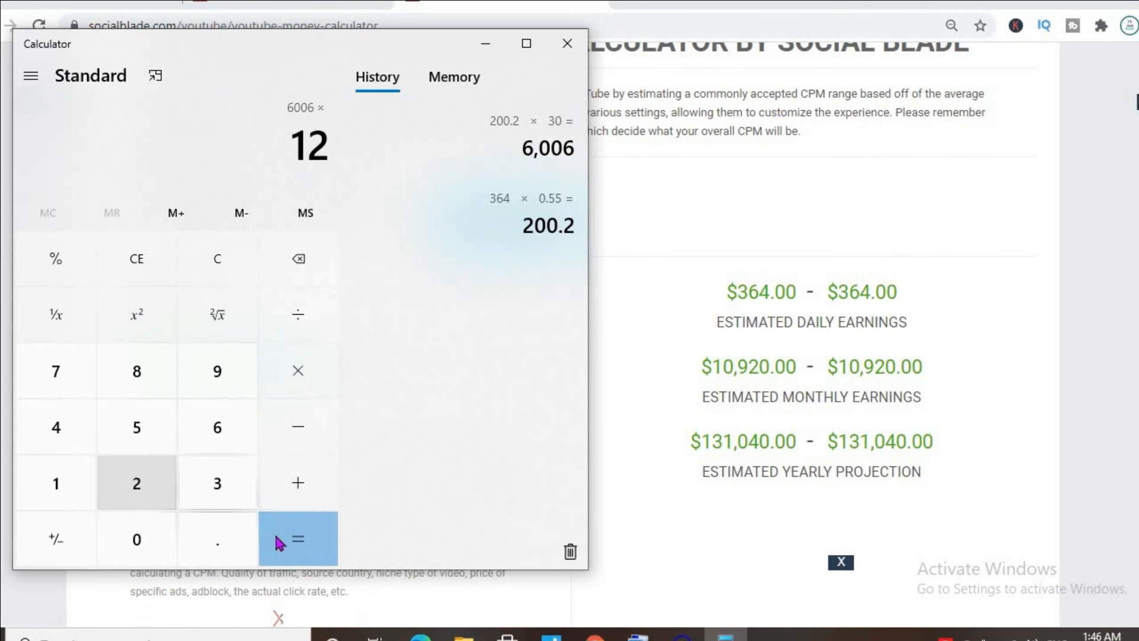
left_click(296, 539)
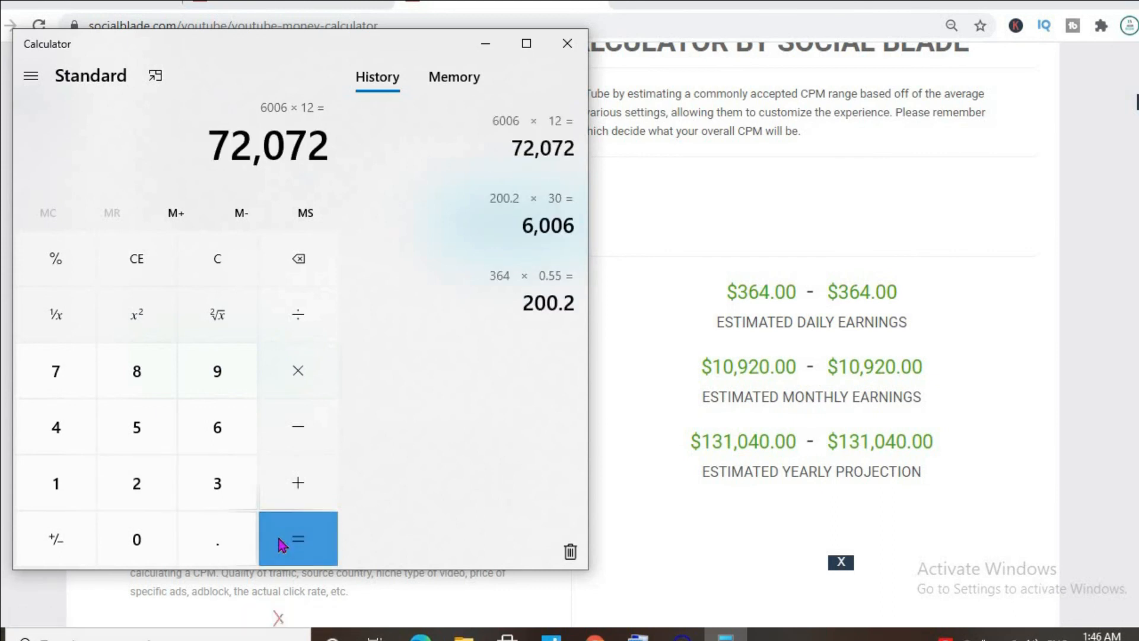